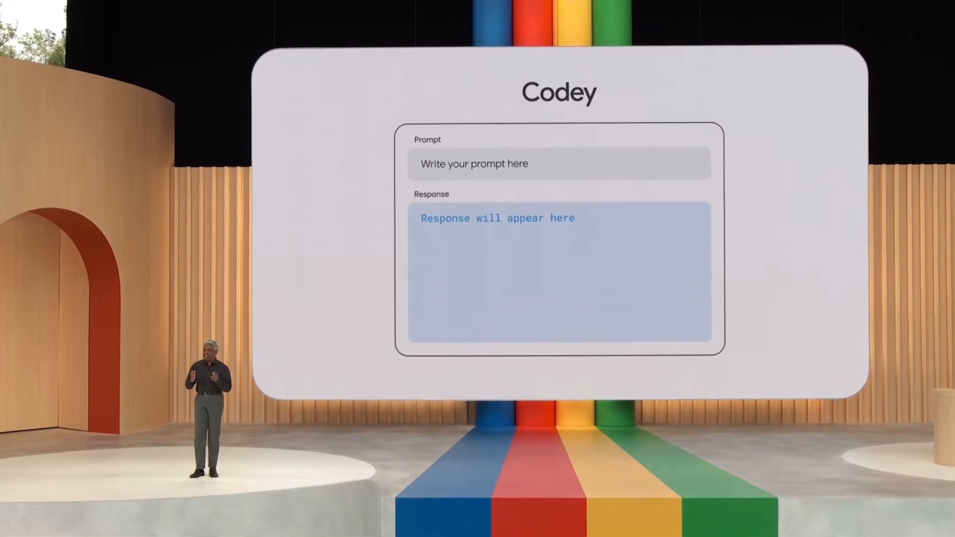
type("Generate a Python function to do a Quick sort.")
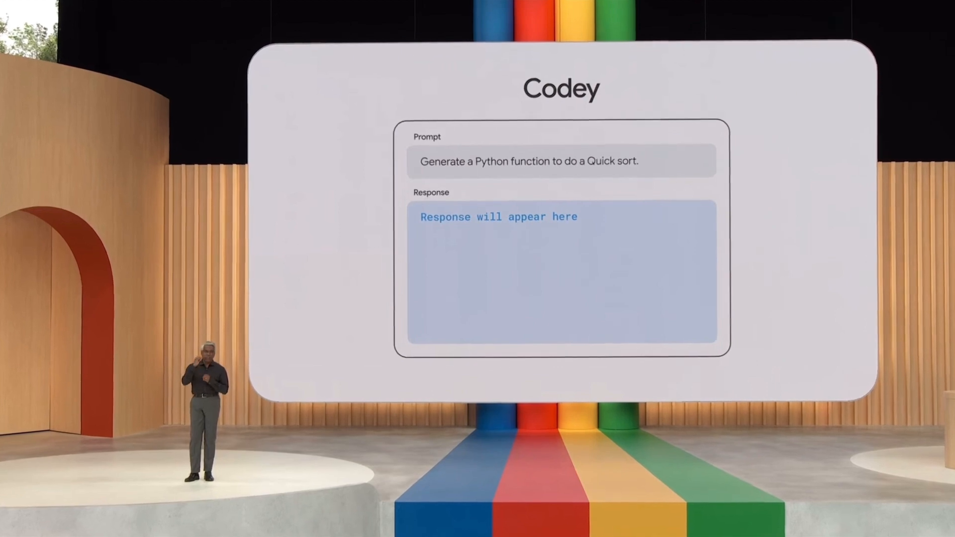